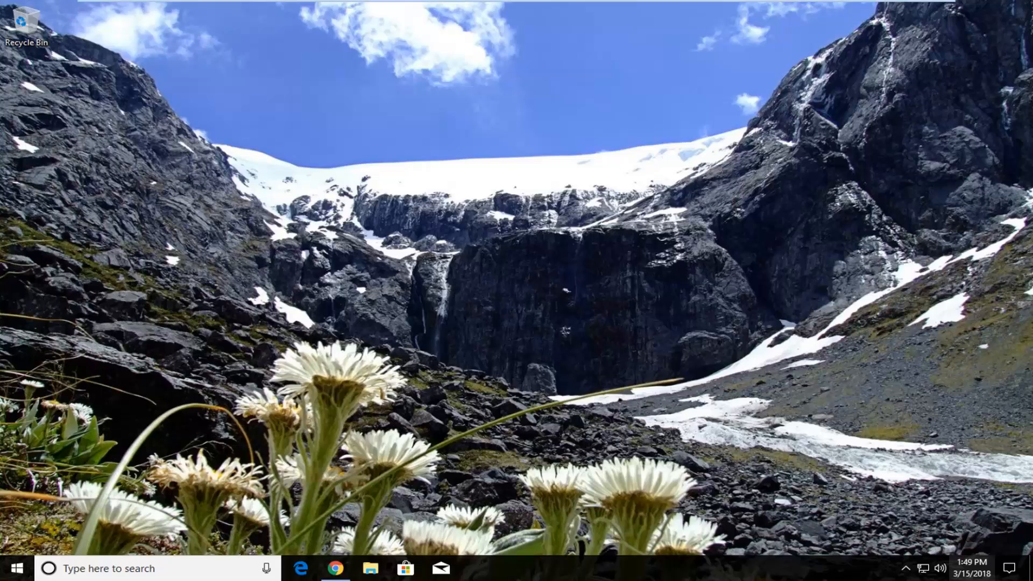
{"action": "mouse_move", "coordinate": [425, 269]}
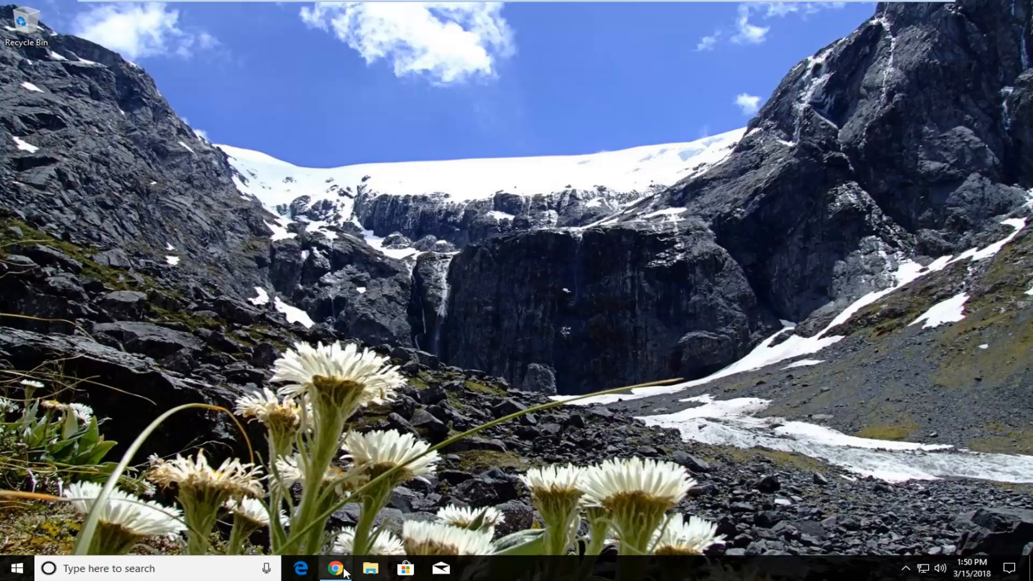
Search Google in Chrome for firefox and download the installer from mozilla.org's Firefox page.
{"action": "left_click", "coordinate": [336, 568]}
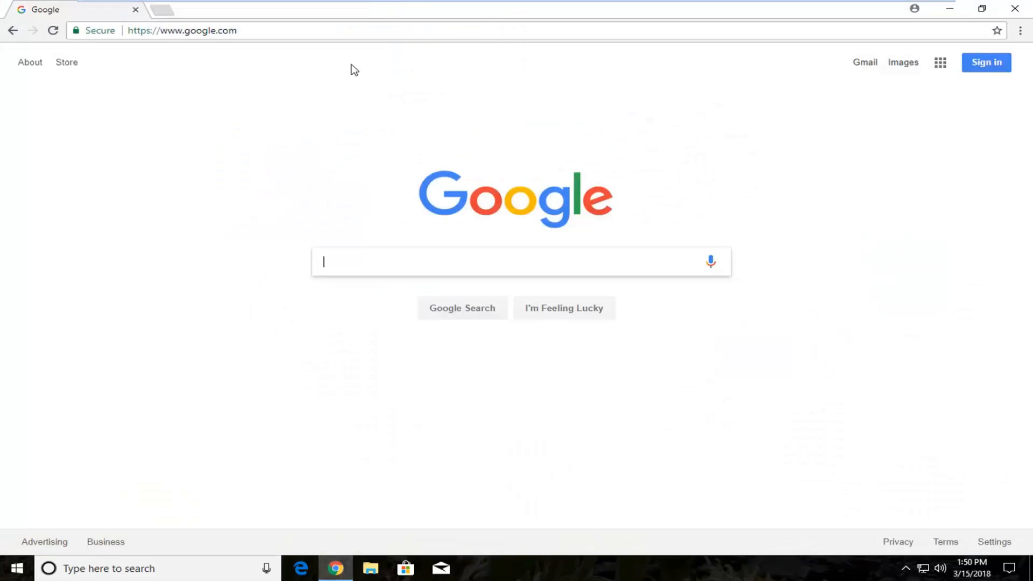
{"action": "type", "text": "firefox"}
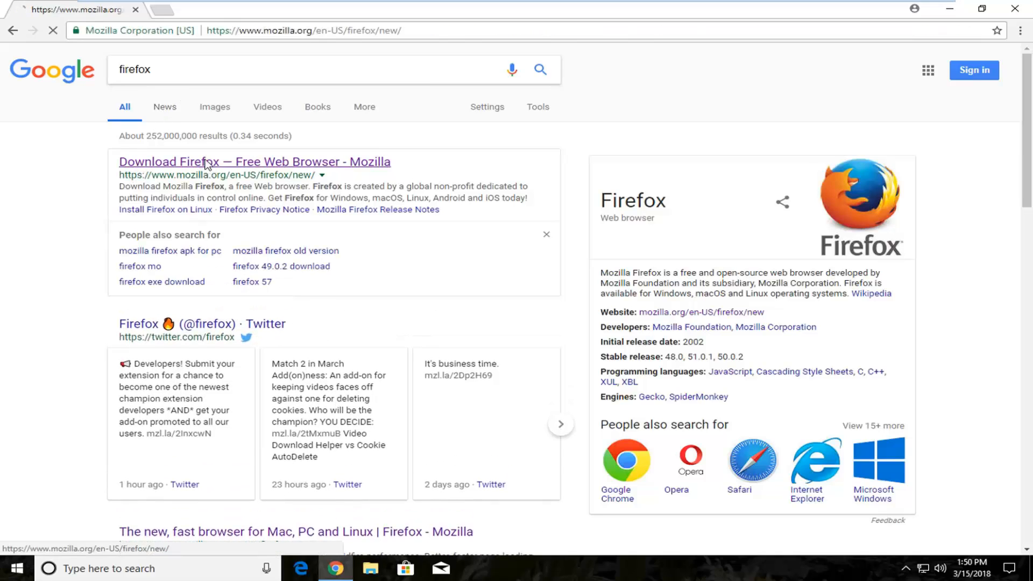
{"action": "left_click", "coordinate": [254, 161]}
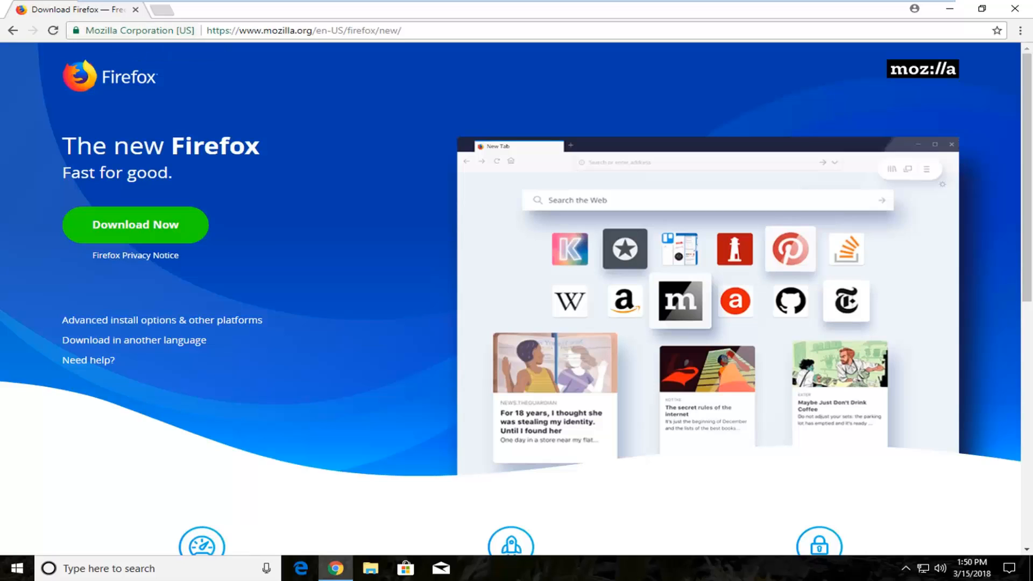
{"action": "left_click", "coordinate": [135, 224]}
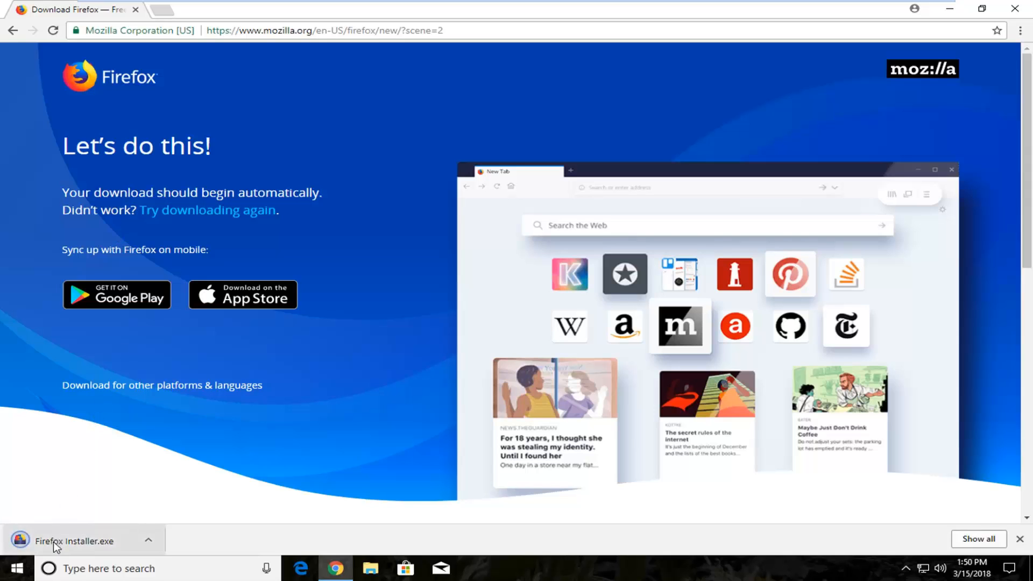
Launch the downloaded Firefox Installer and allow it to run past the security warning.
{"action": "left_click", "coordinate": [72, 541]}
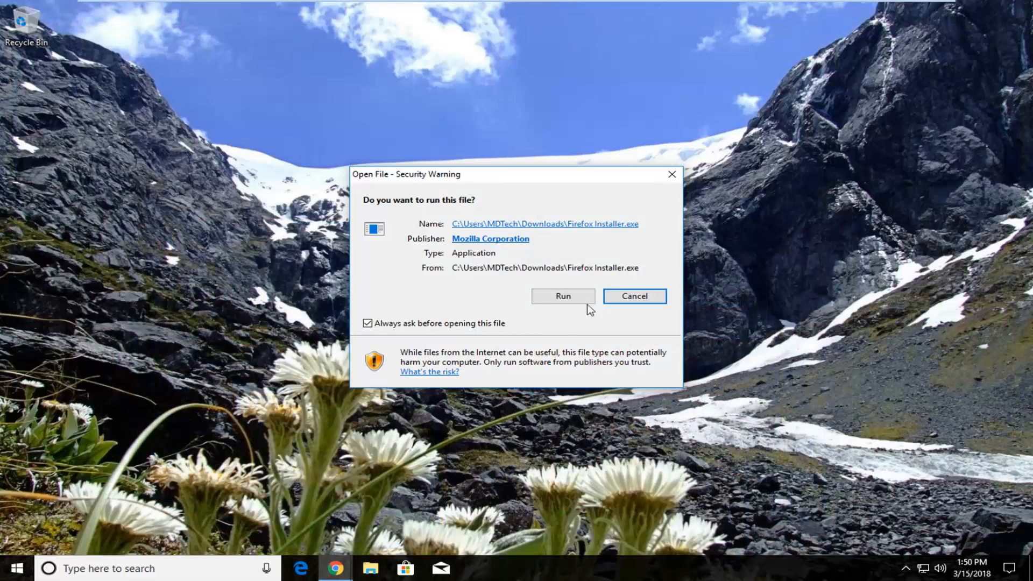
{"action": "left_click", "coordinate": [563, 295]}
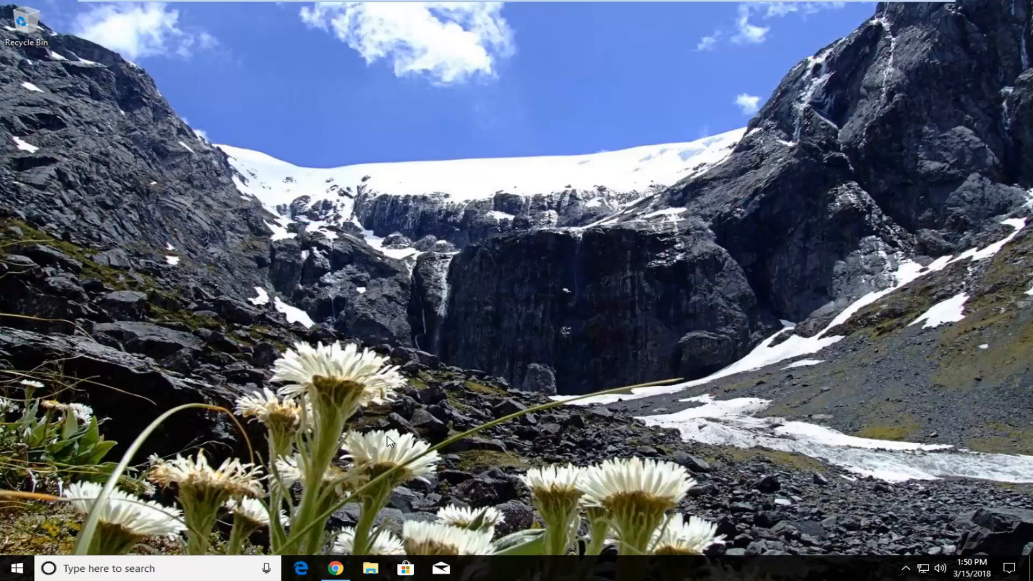
{"action": "mouse_move", "coordinate": [412, 385]}
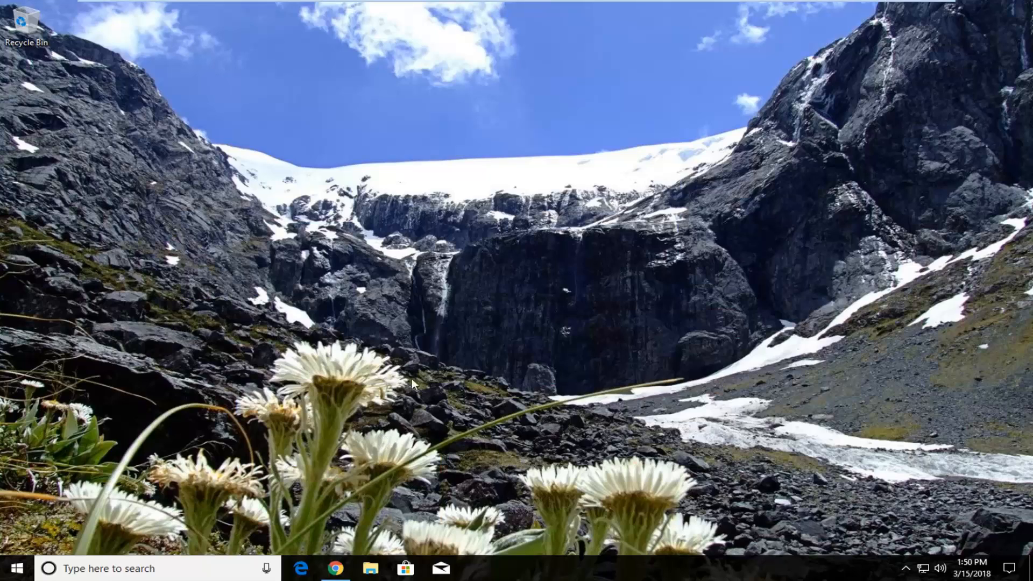
{"action": "mouse_move", "coordinate": [498, 298]}
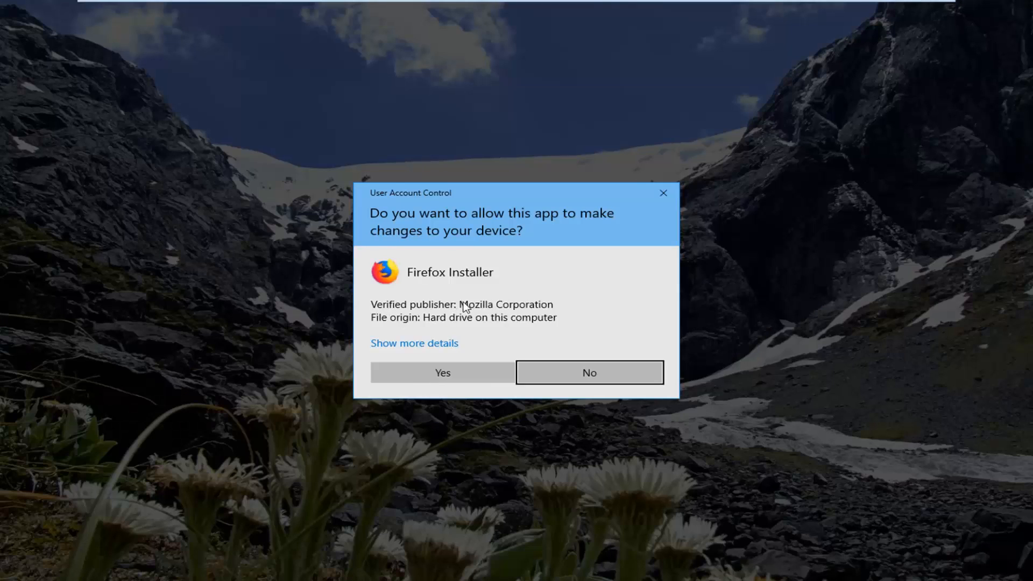
{"action": "mouse_move", "coordinate": [475, 319]}
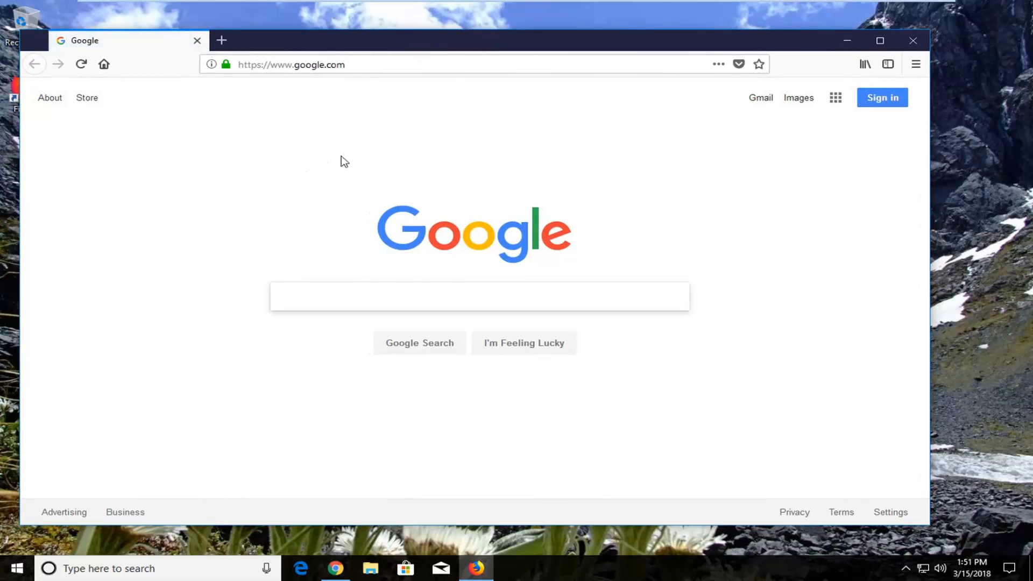
Close the newly installed Firefox window showing Google, leaving its desktop shortcut.
{"action": "left_click", "coordinate": [479, 296]}
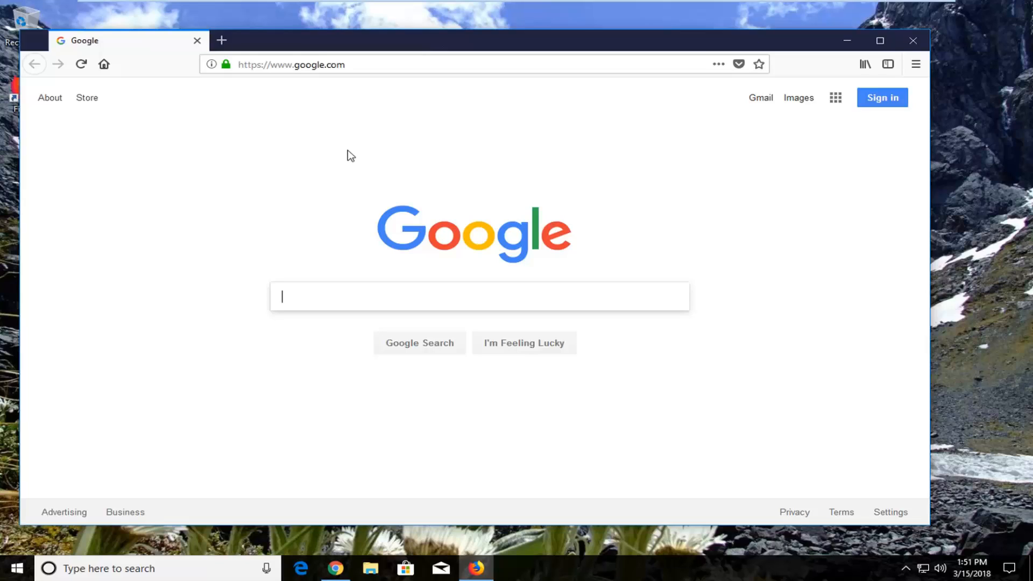
{"action": "left_click", "coordinate": [913, 41]}
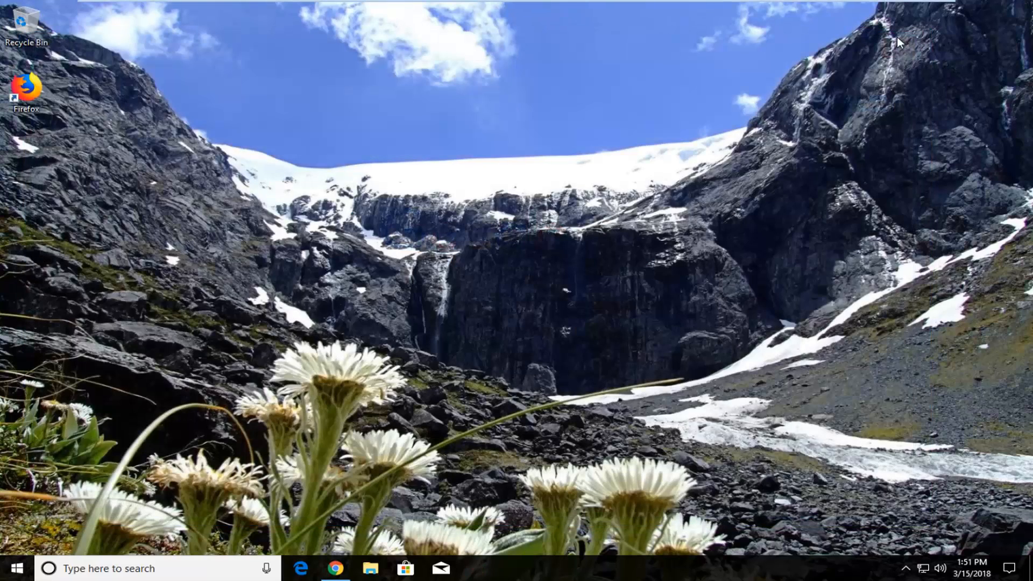